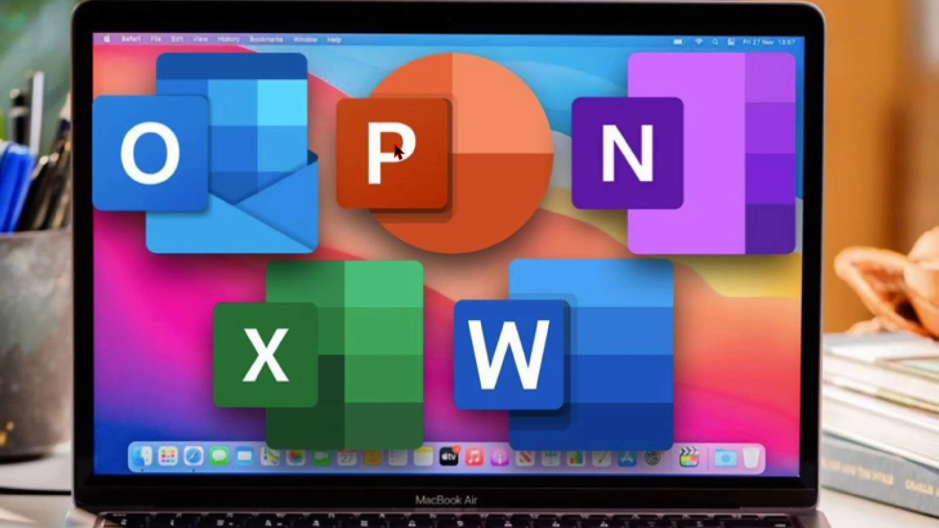
# Open the Keysfan Special Sale page advertising up to 62% off.
pyautogui.click(268, 355)
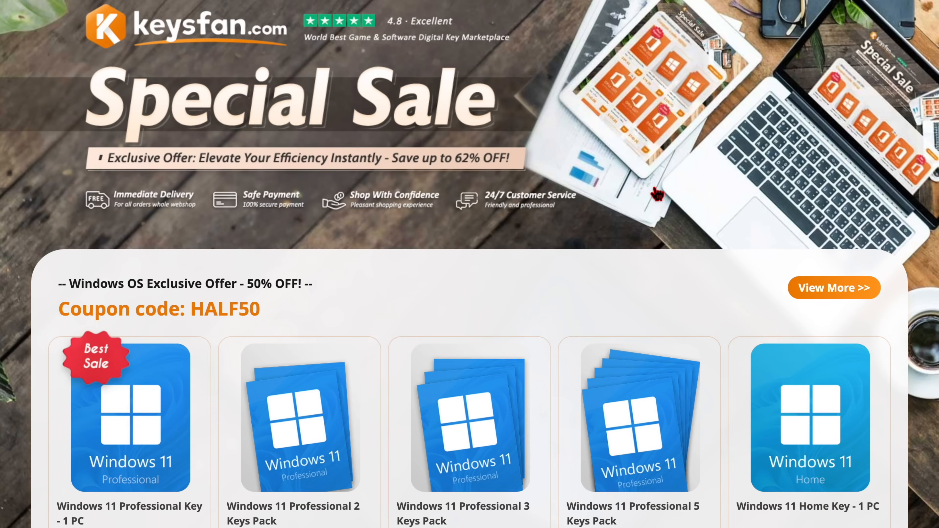
# Scroll down the sale page to the Office 2021 Home and Business Key - 1 Mac offer.
pyautogui.scroll(-3)
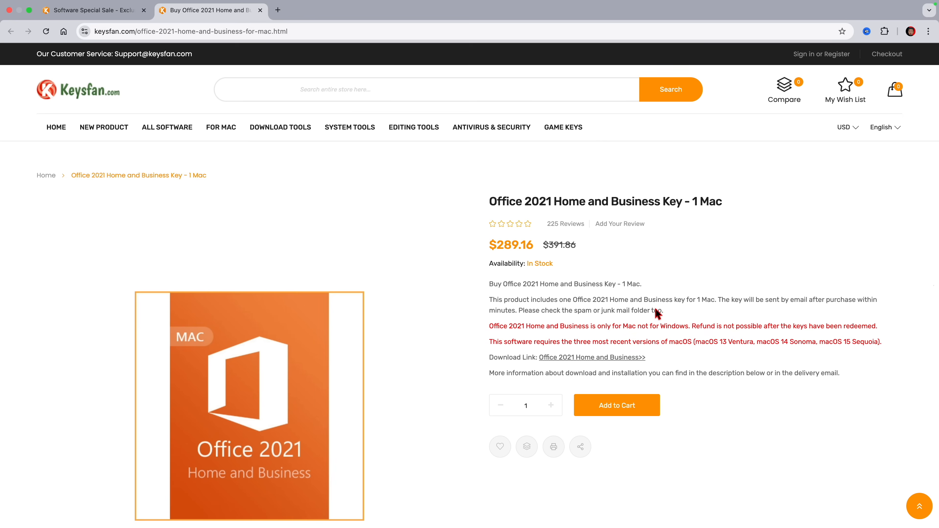
pyautogui.scroll(-3)
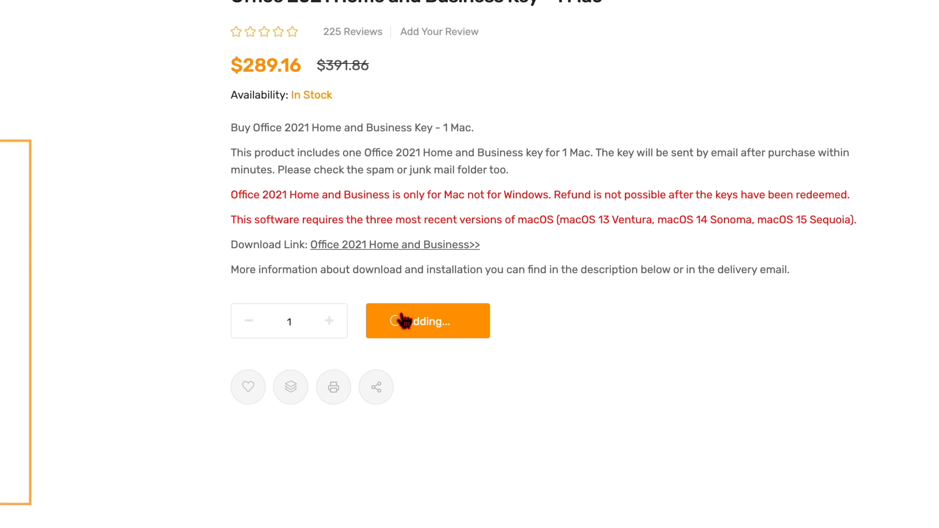
# Add the Office 2021 Mac key to the cart and apply discount code half62, dropping the total to $109.88.
pyautogui.click(427, 321)
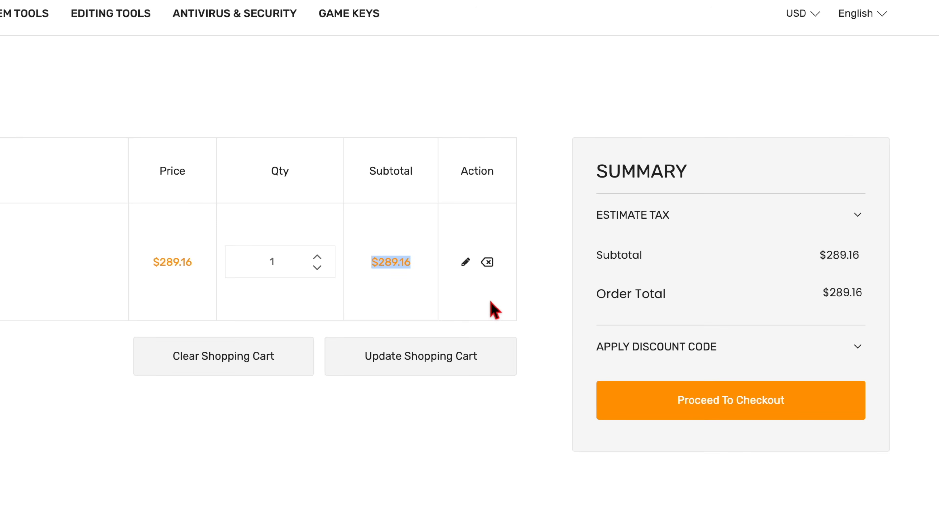
pyautogui.click(656, 346)
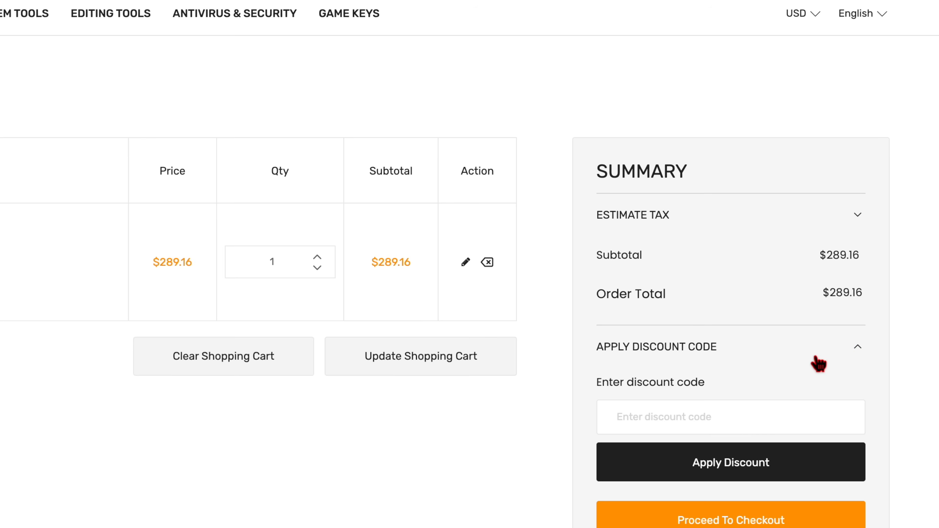
pyautogui.write('half62')
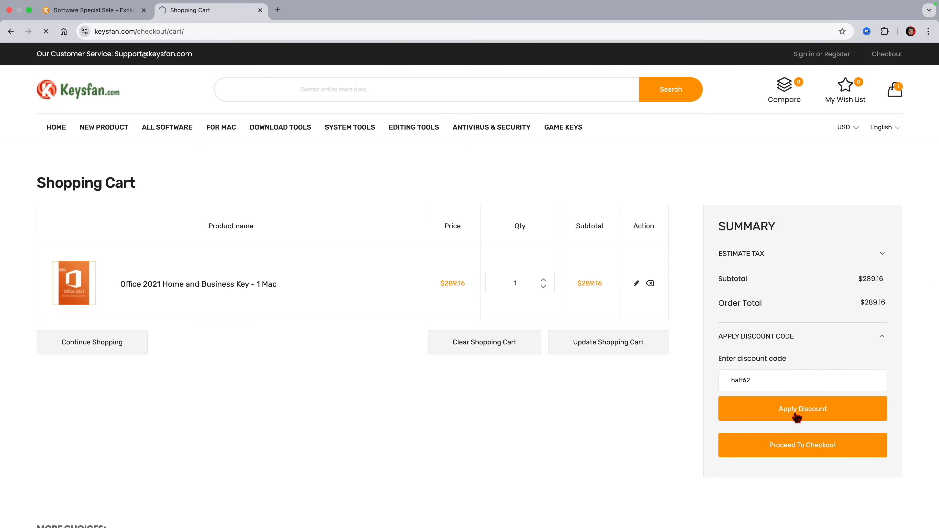
pyautogui.click(803, 408)
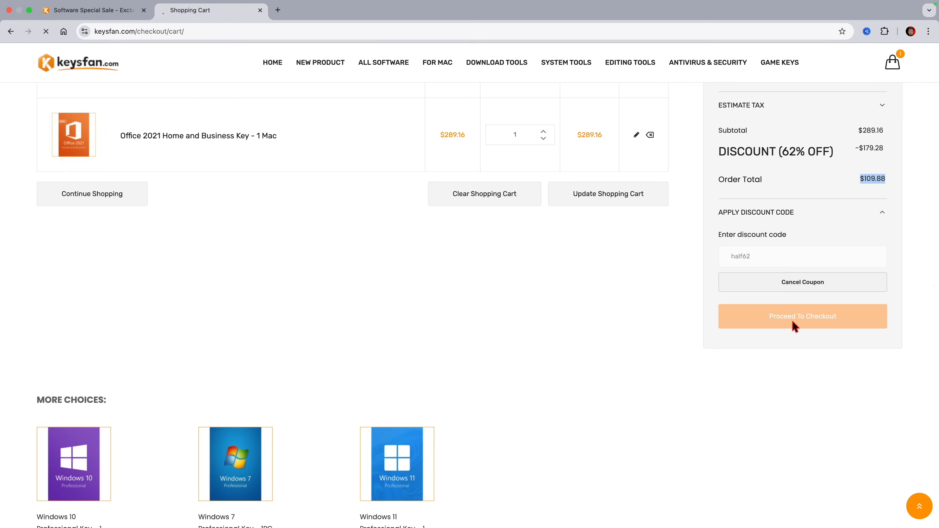
# Check out, place the order, and choose Credit Card via PP on the CDZEPay payment page.
pyautogui.click(803, 316)
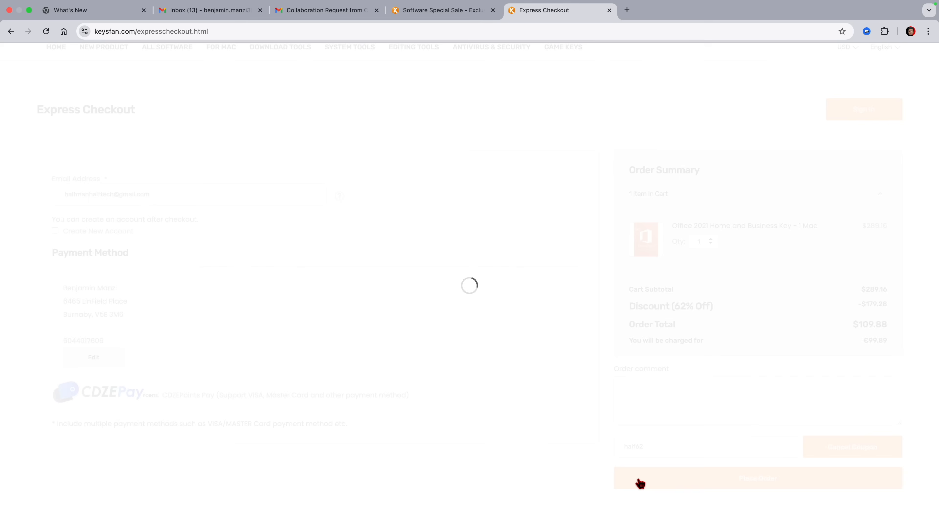
pyautogui.click(758, 478)
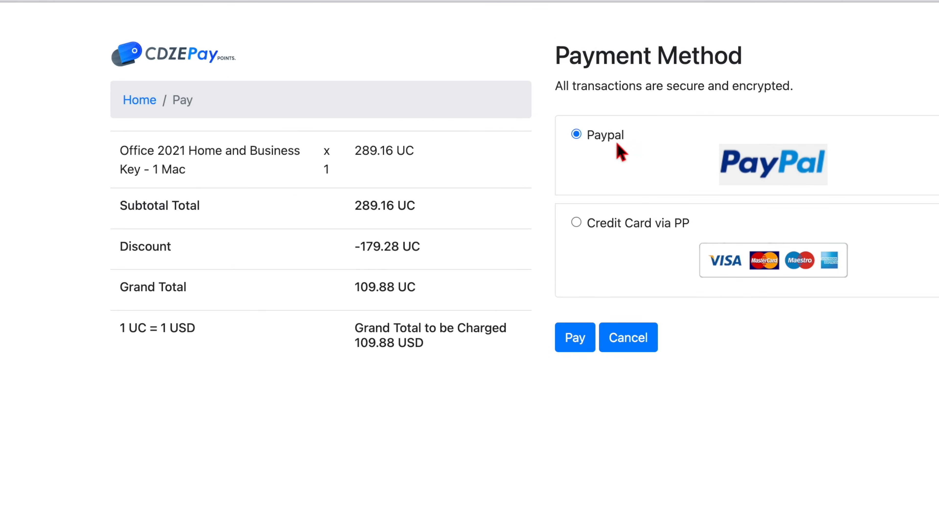
pyautogui.click(577, 223)
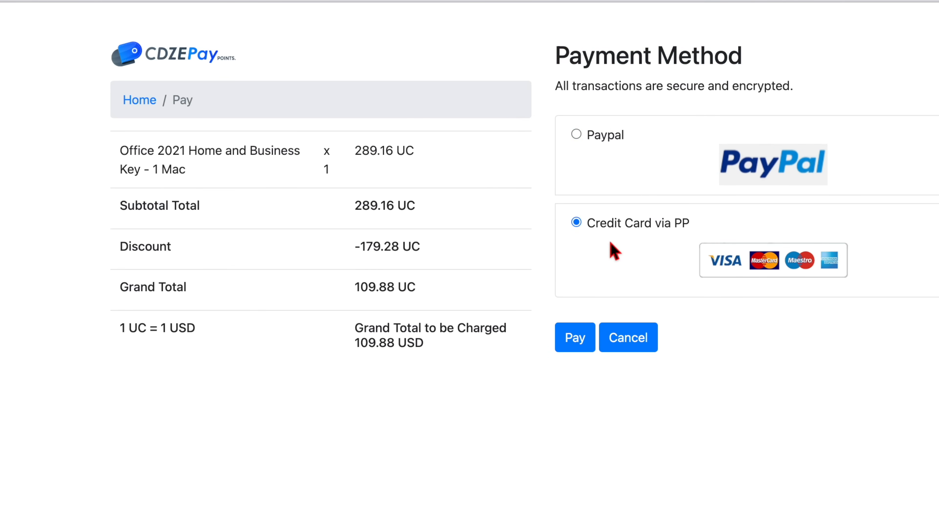